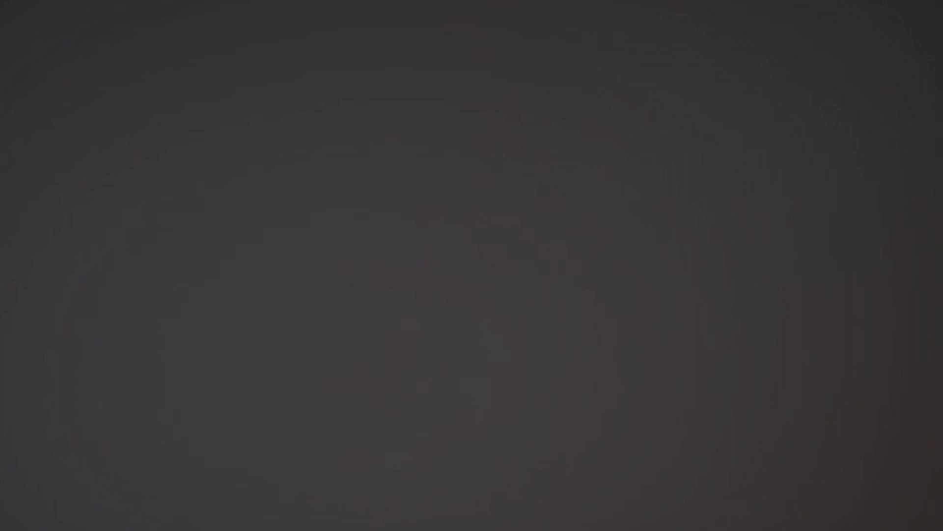
{"action": "type", "text": "I hope you enjoyed"}
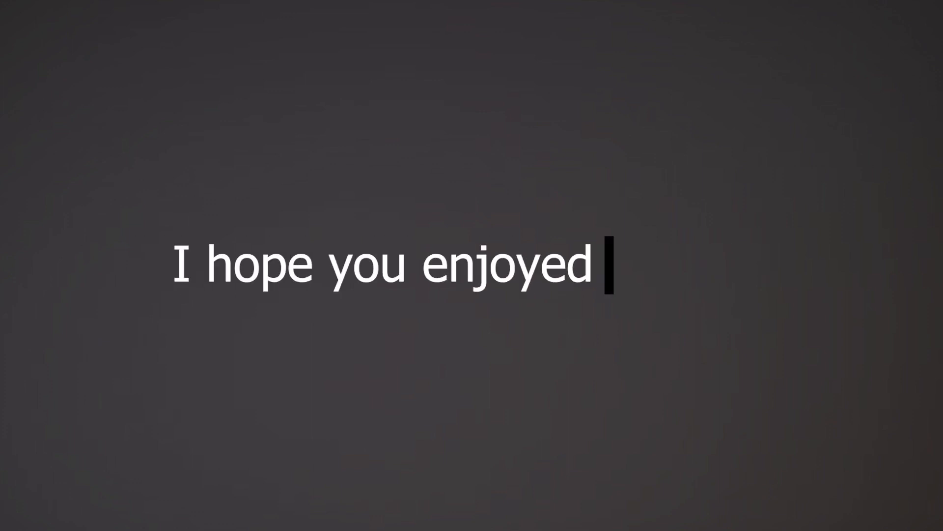